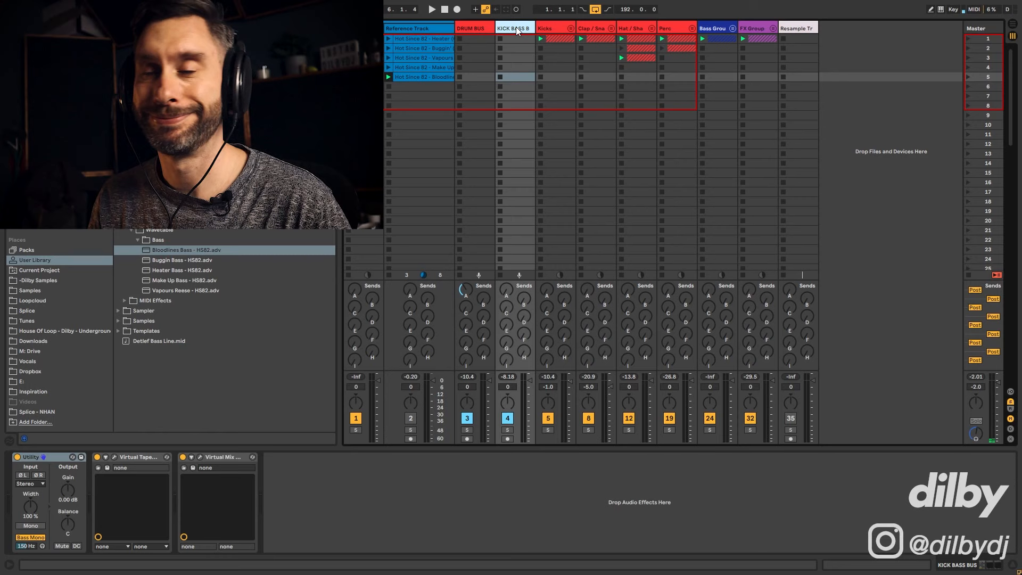
# Step: Unfold the Kicks and Clap/Snare groups to reveal a clap clip's repeating C3 notes
pyautogui.click(431, 9)
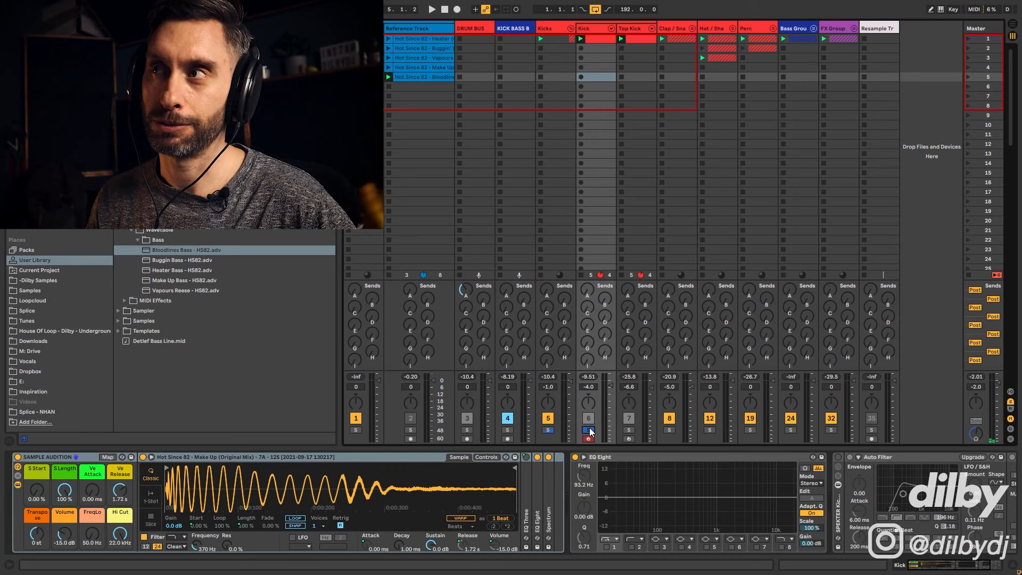
pyautogui.click(430, 9)
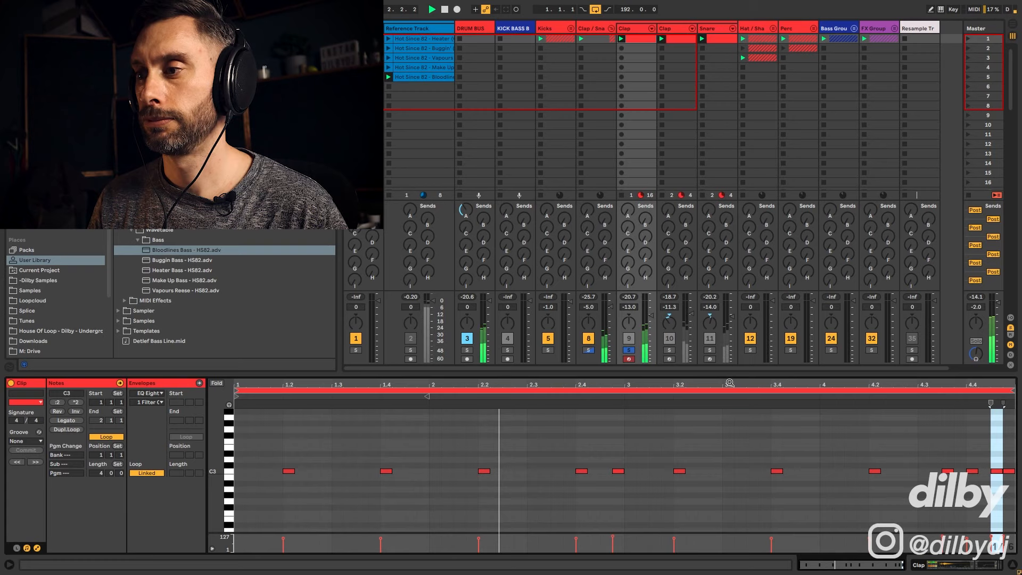
# Step: Inspect the clap/snare clips, fold the group and show the 16th Hat clip's steady sixteenth notes
pyautogui.click(431, 10)
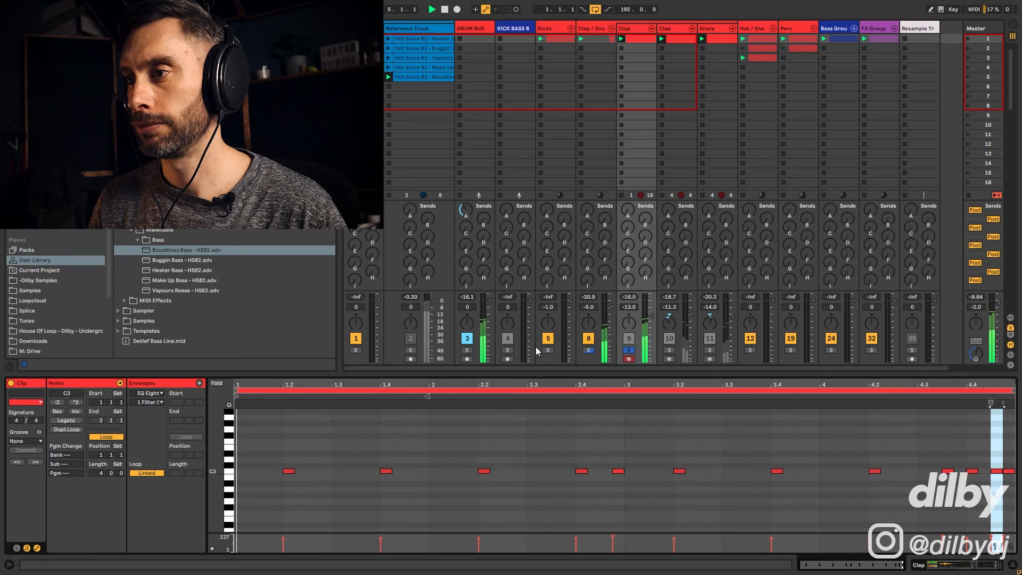
pyautogui.click(635, 28)
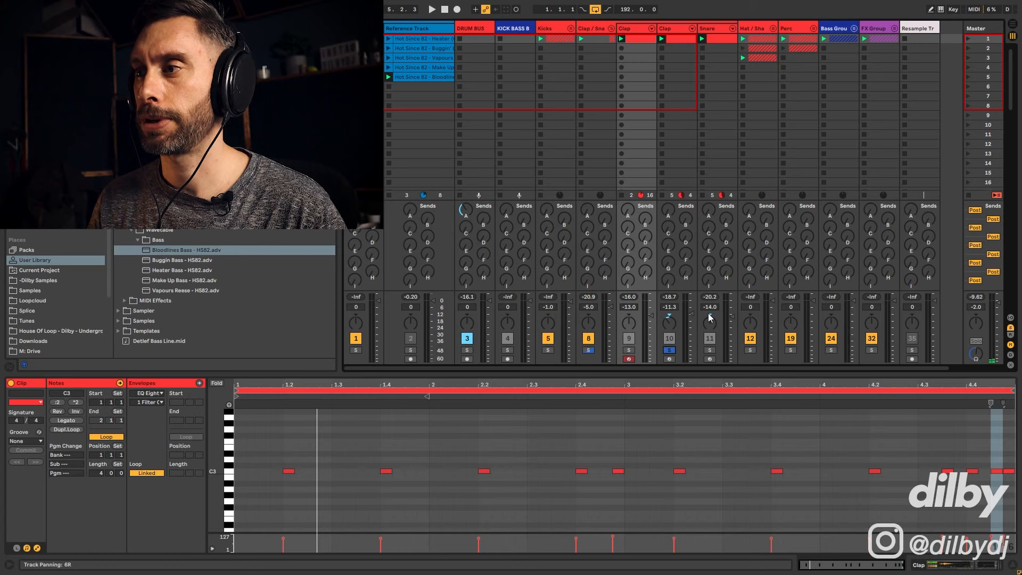
pyautogui.click(661, 38)
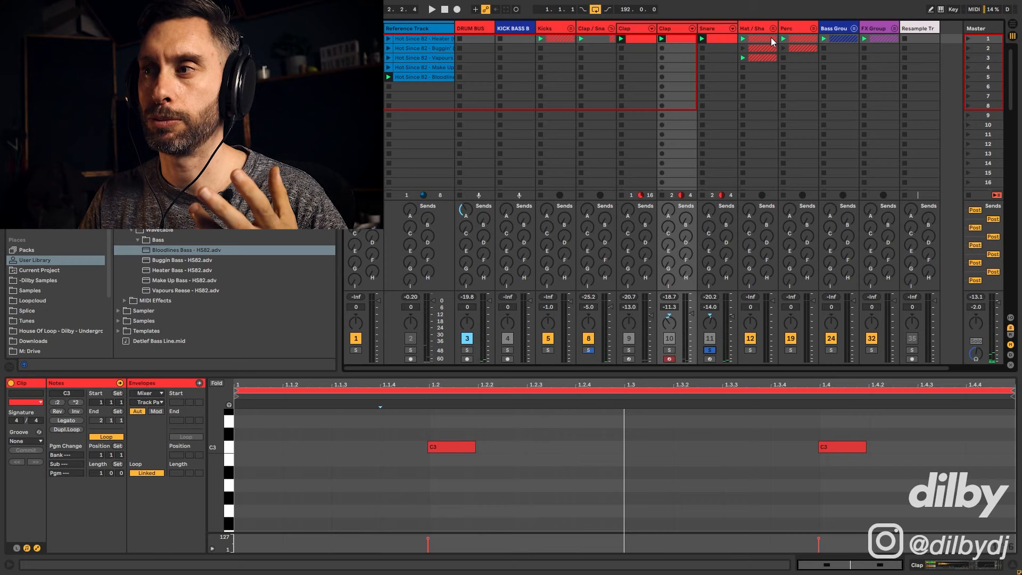
pyautogui.click(587, 350)
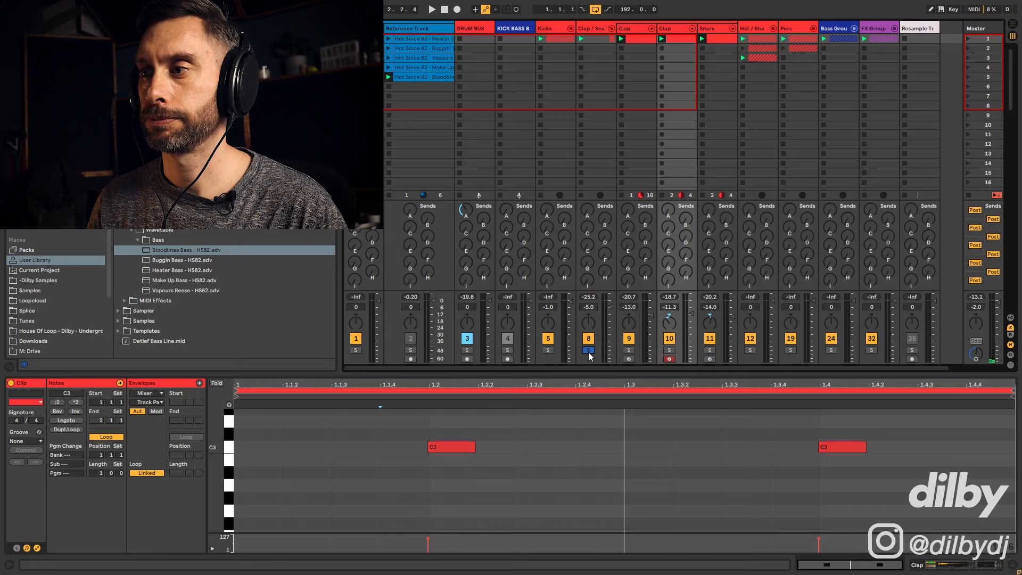
pyautogui.click(431, 10)
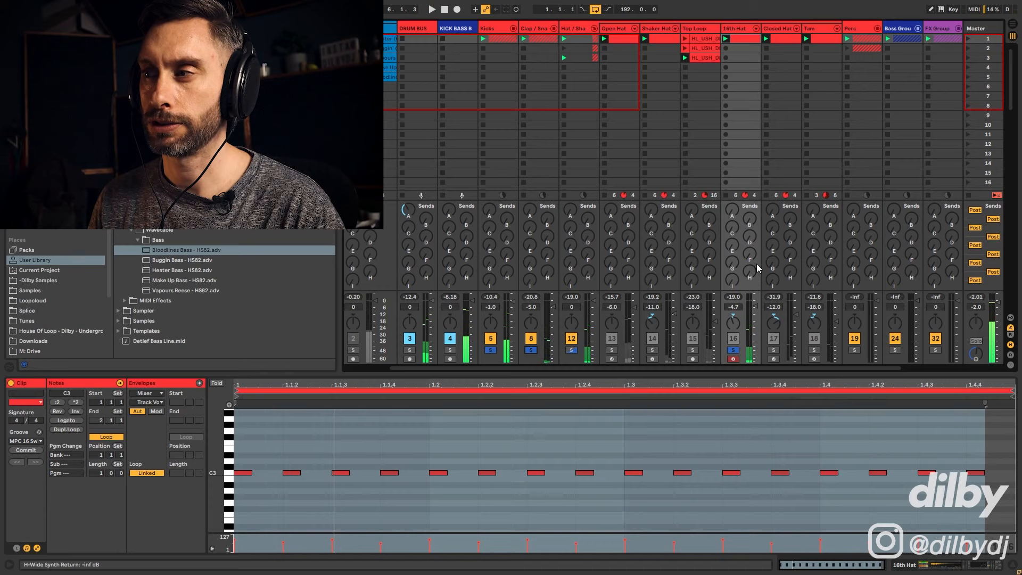
# Step: Show the Shaker Hat clip's offbeat notes, then the Top Loop audio clip's waveform
pyautogui.click(431, 9)
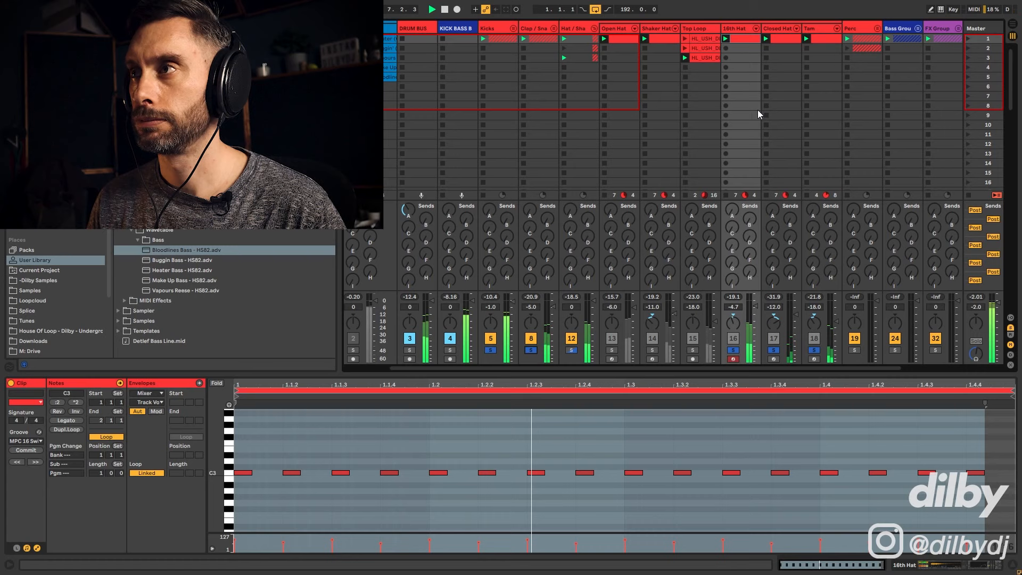
pyautogui.click(658, 38)
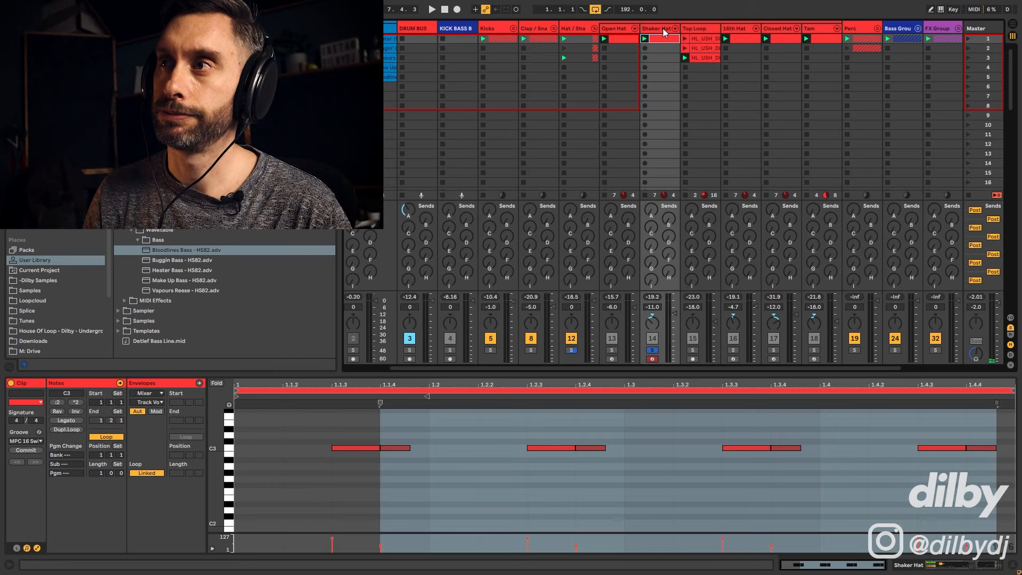
pyautogui.click(431, 9)
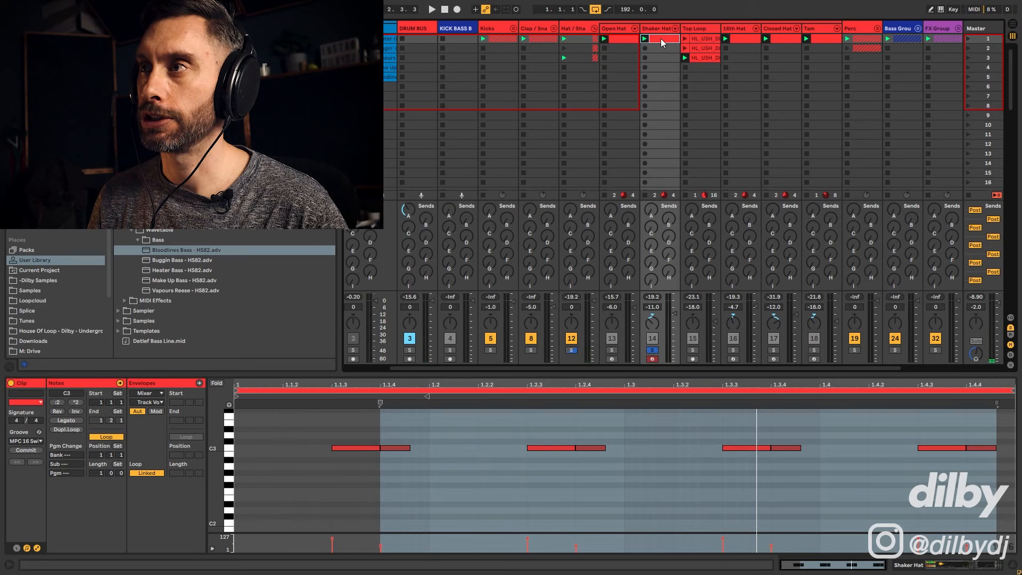
pyautogui.click(431, 9)
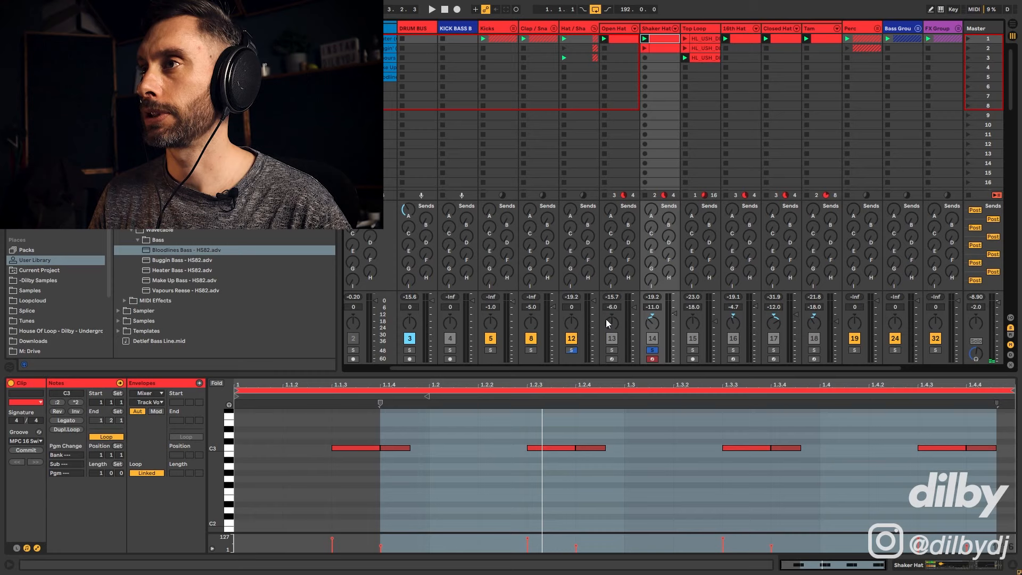
pyautogui.click(613, 28)
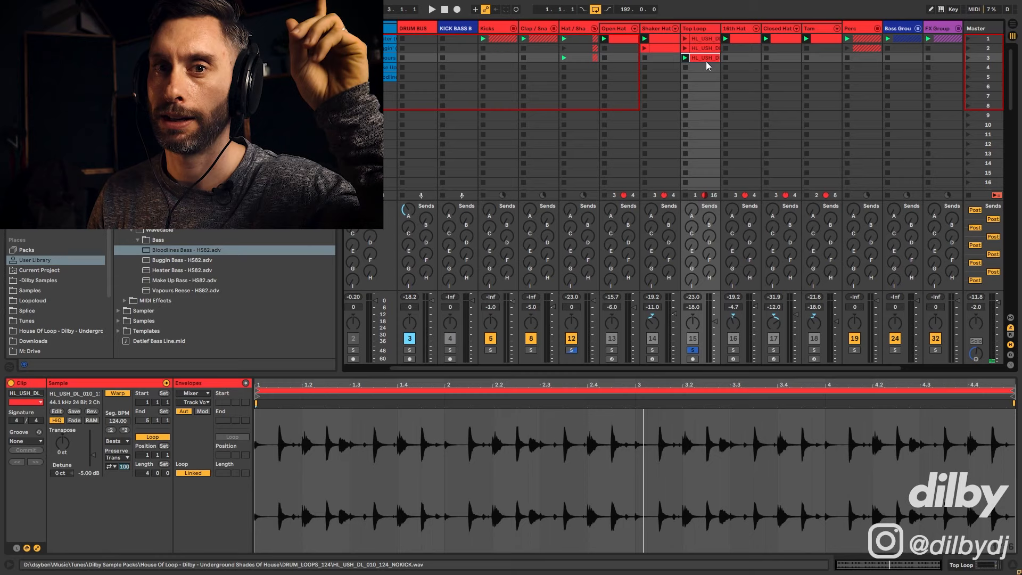
# Step: Switch to the Live Set with the Hot Since 82 Reference Track and unfold the percussion group
pyautogui.click(431, 9)
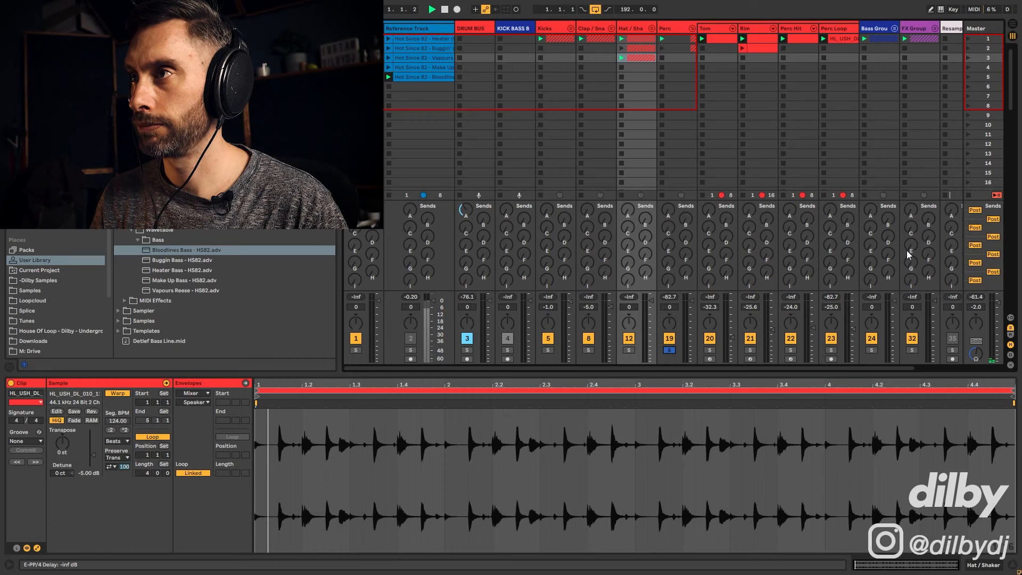
# Step: Show the Perc Loop audio clip's waveform with its warp markers
pyautogui.click(430, 9)
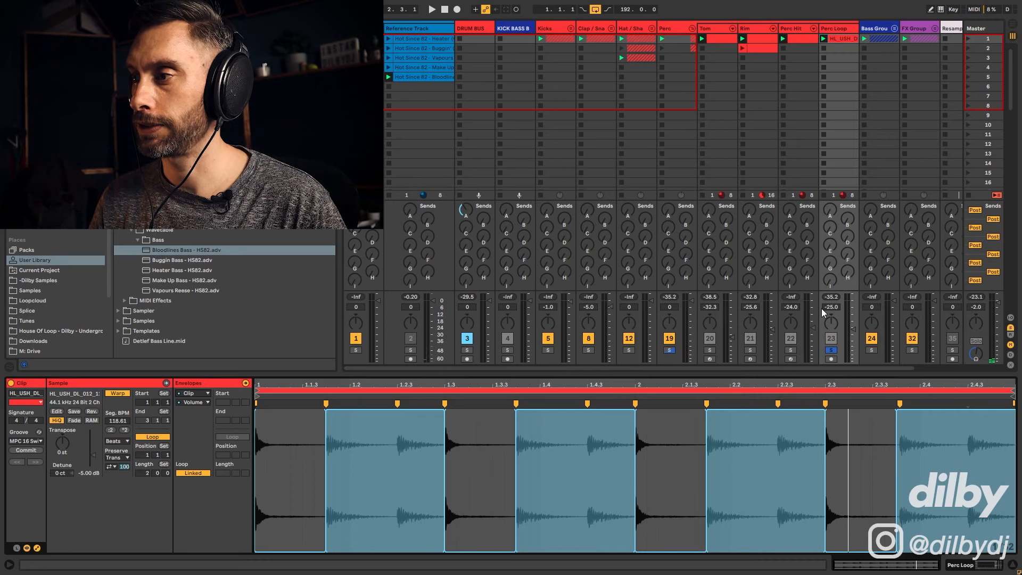
# Step: Show the Perc Hit clip's single C4 note, then the Rim clip's sparse notes
pyautogui.click(431, 9)
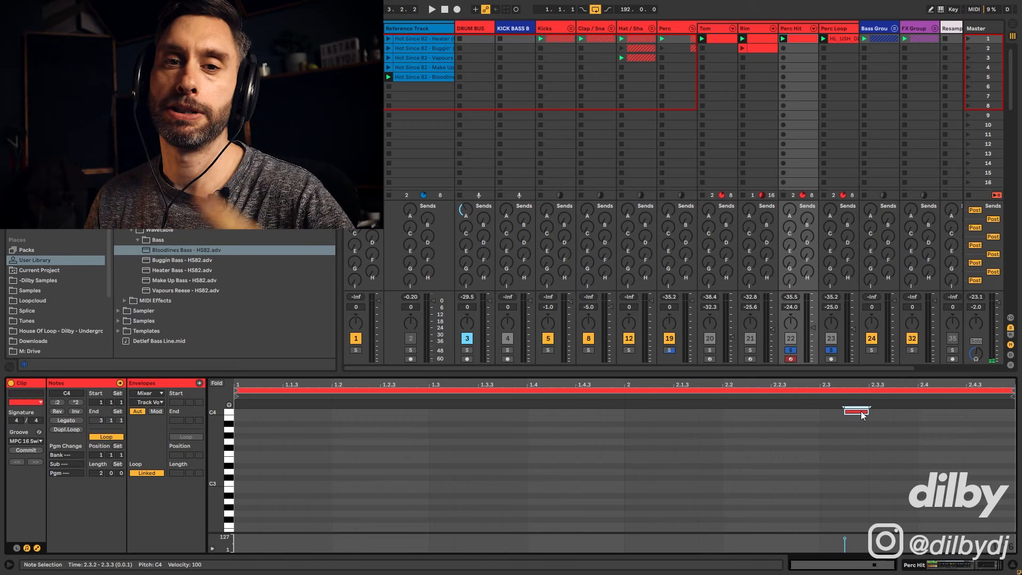
pyautogui.click(431, 9)
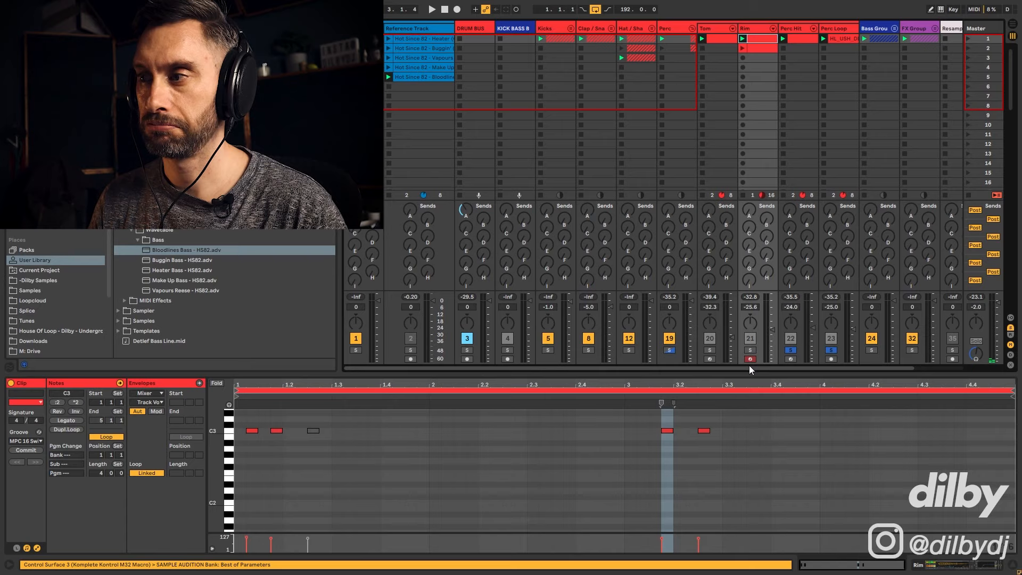
# Step: Play the Rim clip, then unfold the bass group to reveal the Heater clip's C2–G2 pattern
pyautogui.click(431, 10)
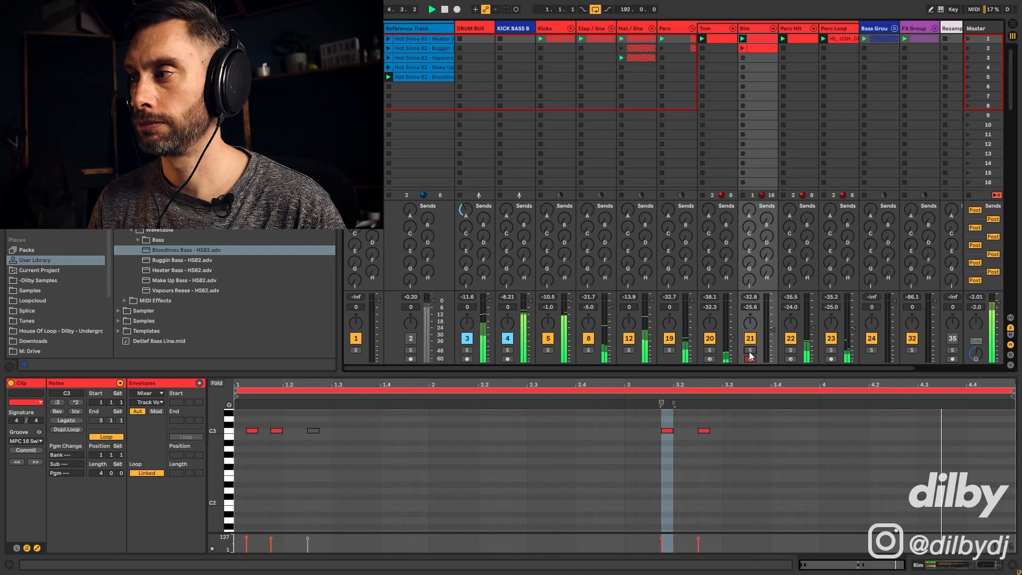
pyautogui.click(668, 417)
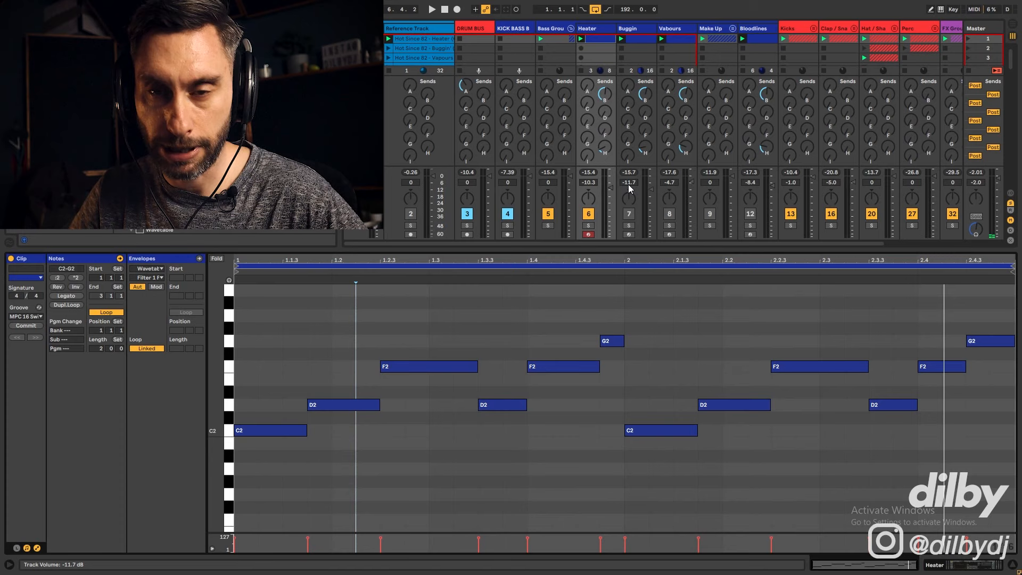
# Step: Shorten the Heater clip's loop to its first bar and reveal its Wavetable synth
pyautogui.click(430, 10)
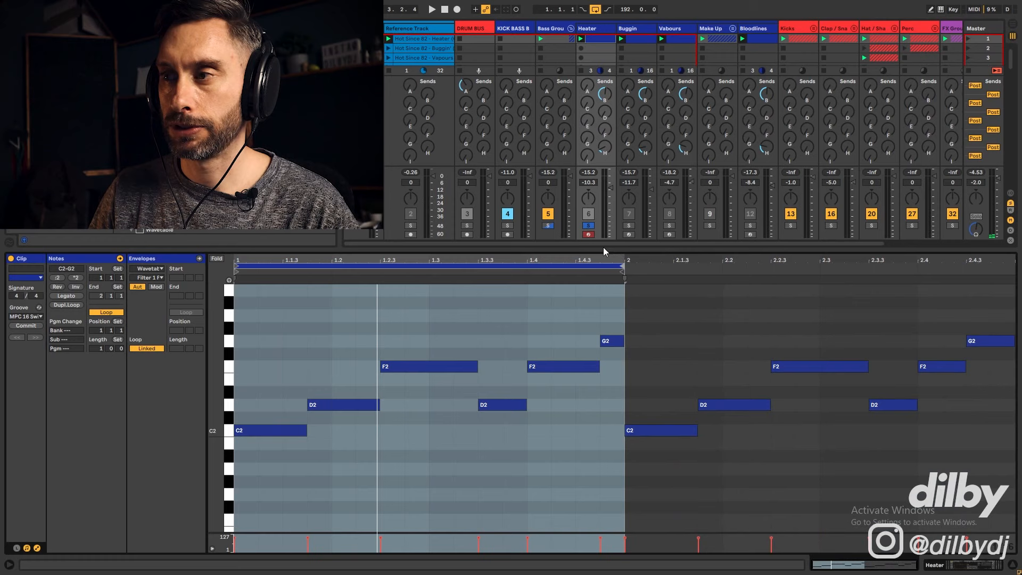
pyautogui.click(431, 9)
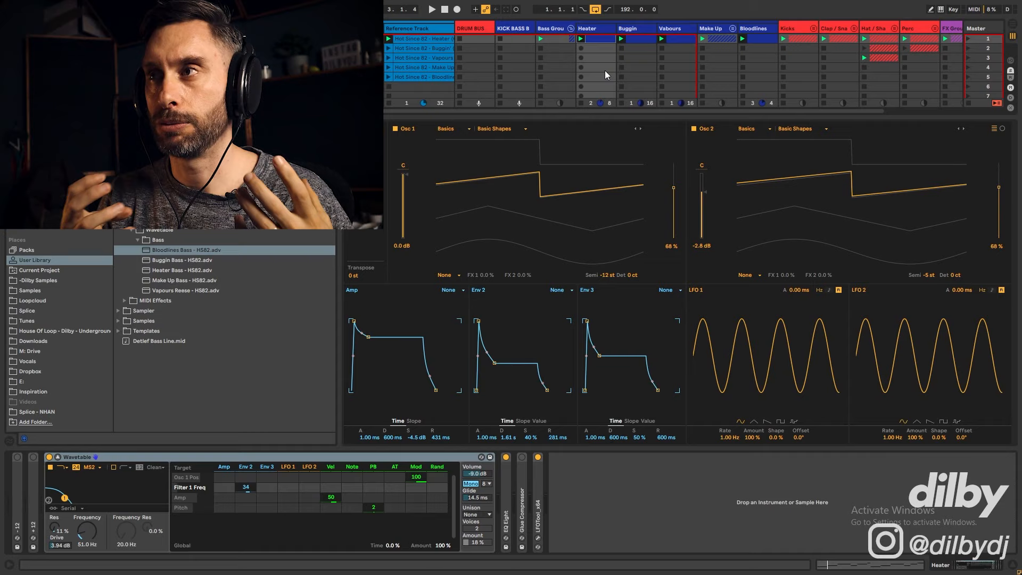
pyautogui.moveTo(595, 44)
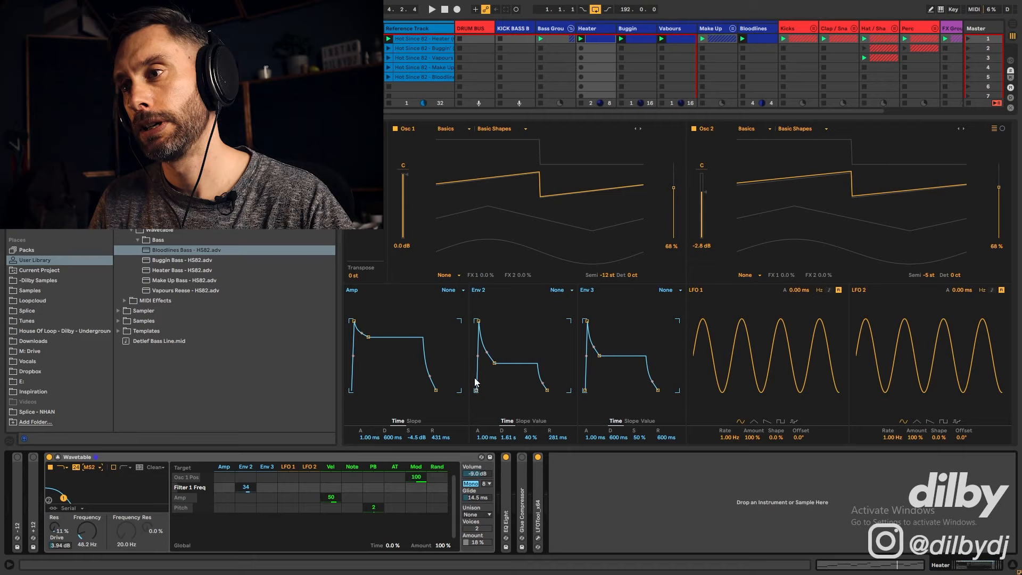
pyautogui.moveTo(528, 359)
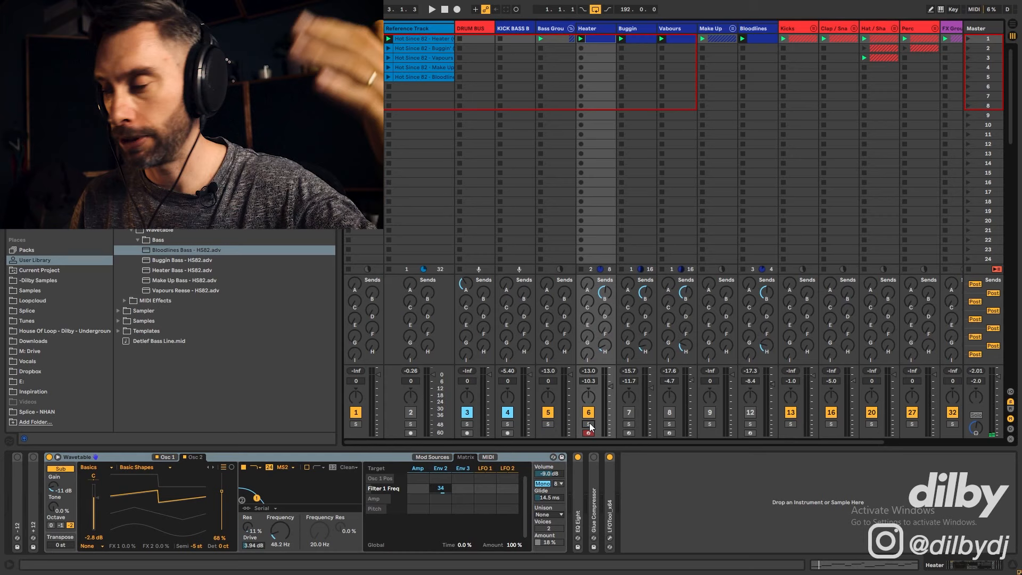
# Step: Show the Heater Wavetable patch with the HS82 bass presets, then the Buggin' reference clip
pyautogui.click(431, 9)
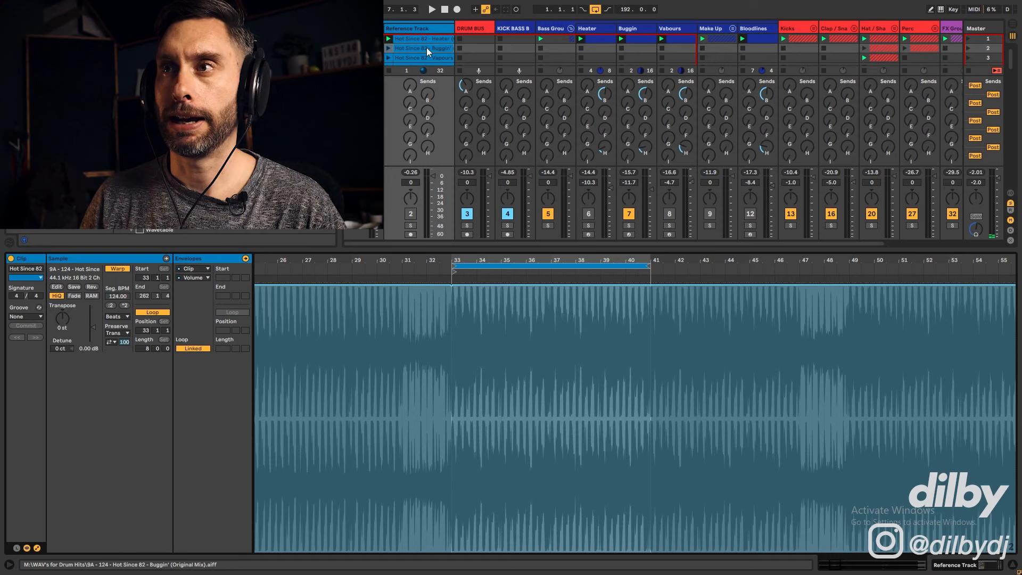
# Step: Play the Buggin' reference clip solo, then with the full drum and bass mix
pyautogui.click(431, 10)
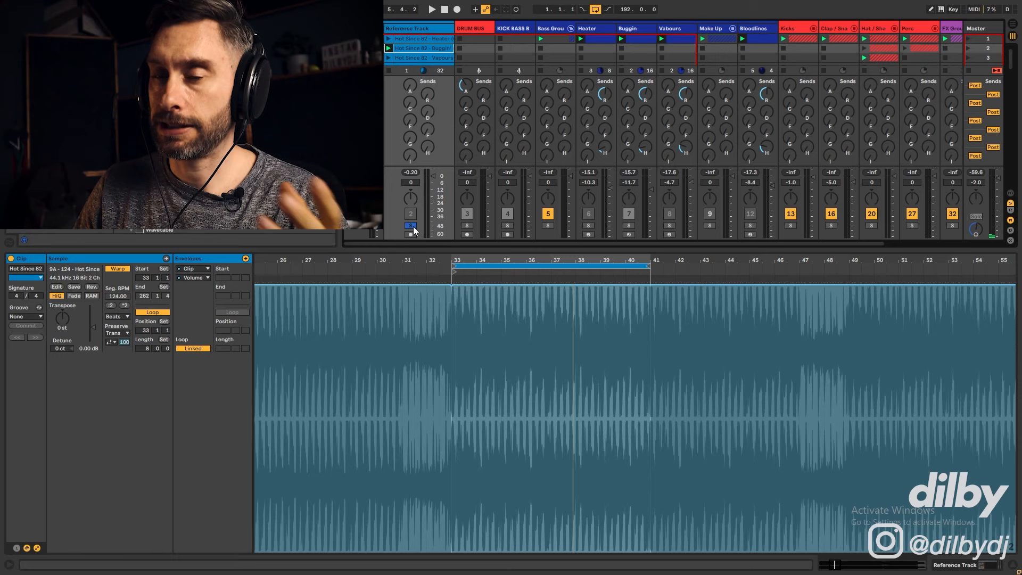
pyautogui.click(431, 10)
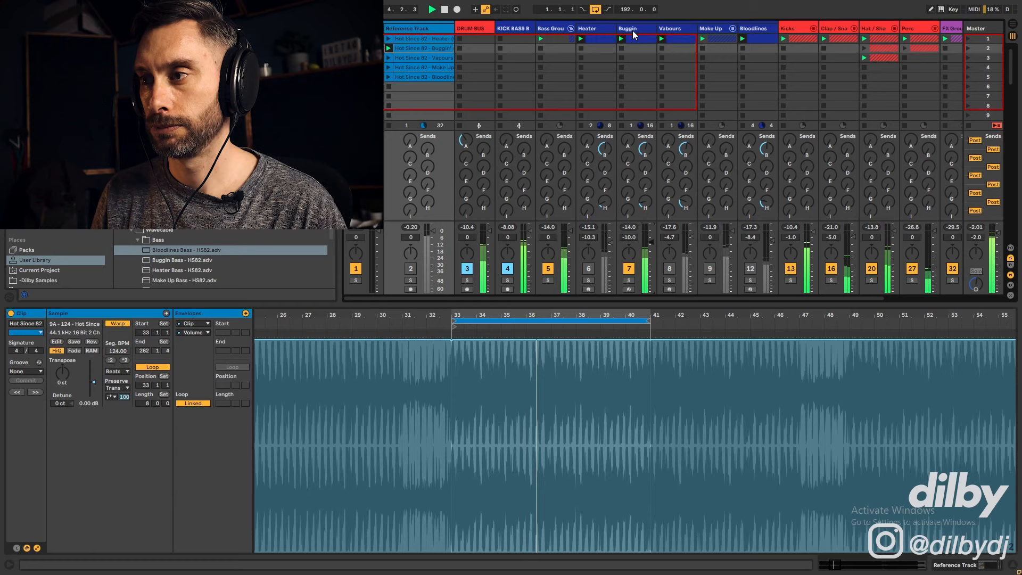
# Step: Show the Buggin bass clip's notes in the piano roll and select the short D#2 note in bar one
pyautogui.click(633, 27)
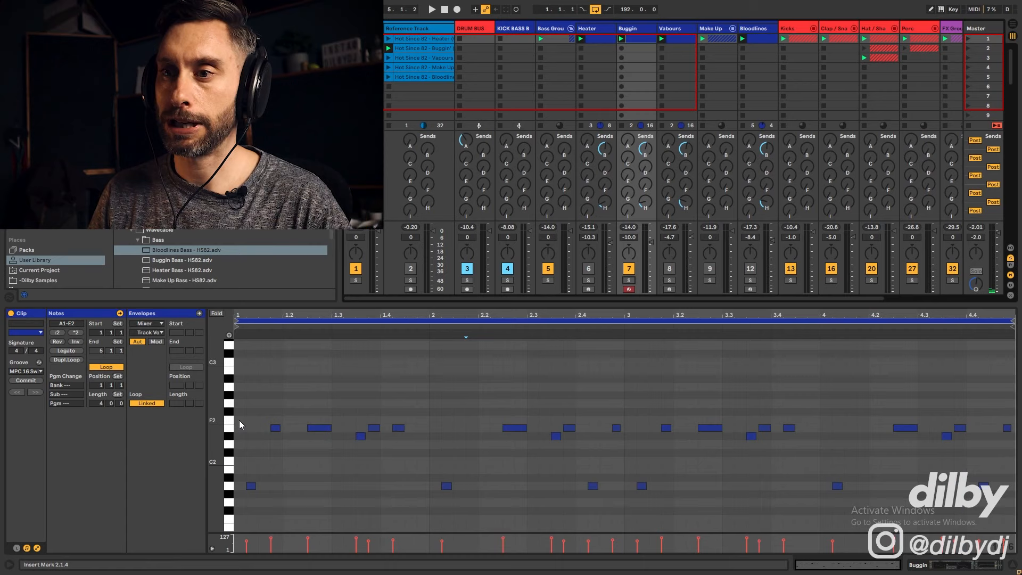
pyautogui.click(431, 9)
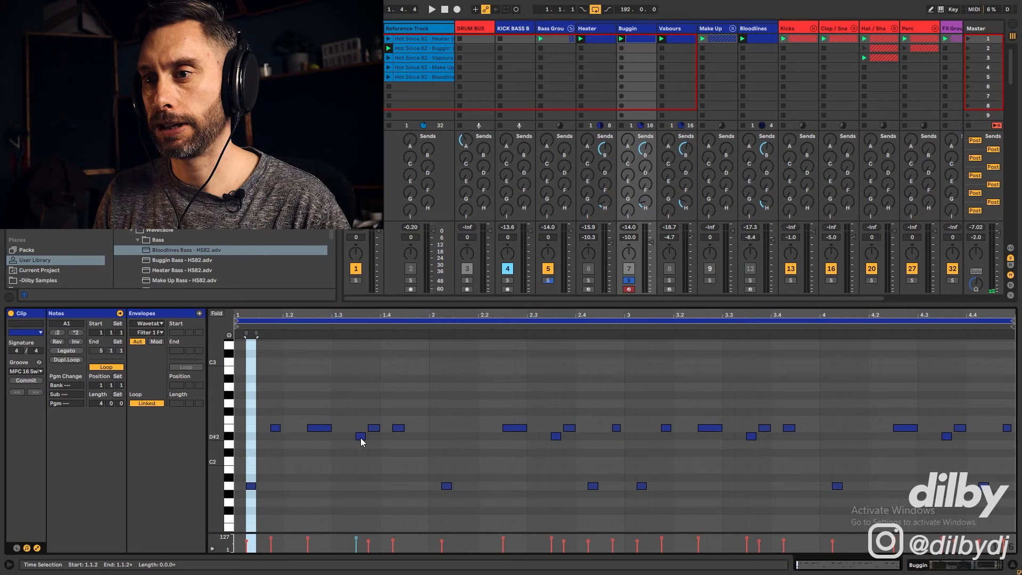
pyautogui.click(360, 436)
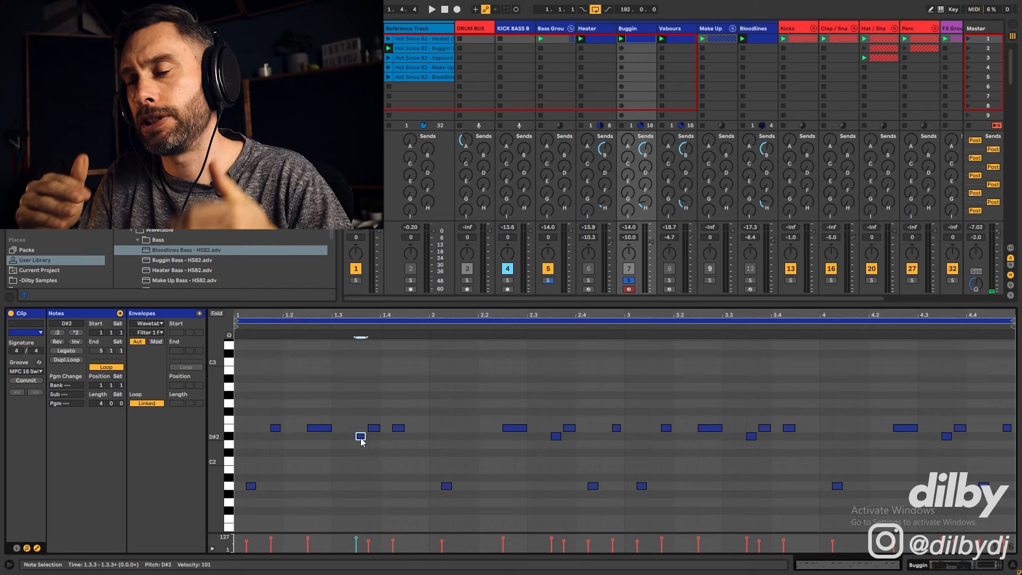
pyautogui.click(430, 10)
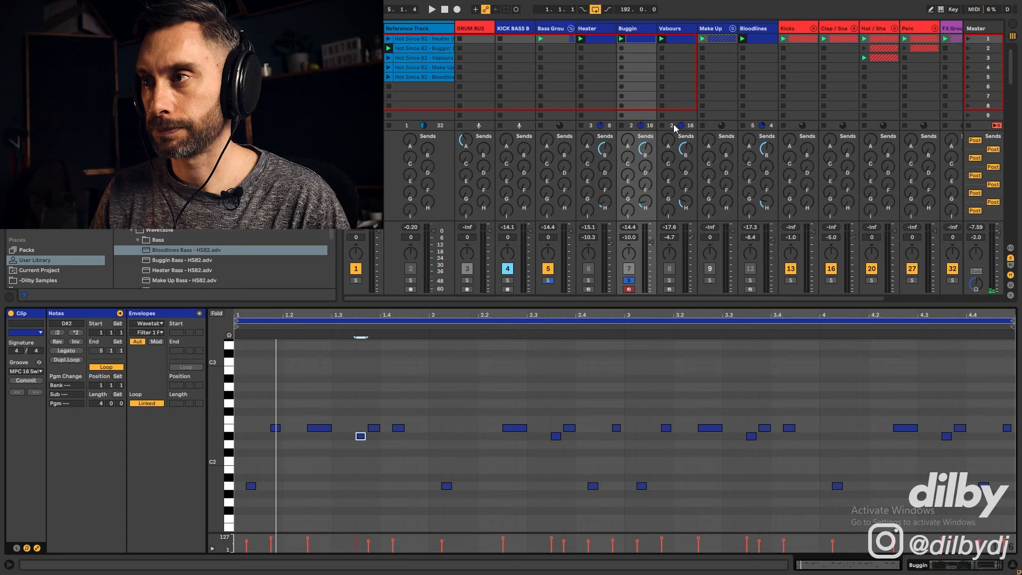
# Step: Display the Buggin Wavetable/EQ Eight/Glue Compressor chain and unsolo it so all tracks play
pyautogui.click(430, 9)
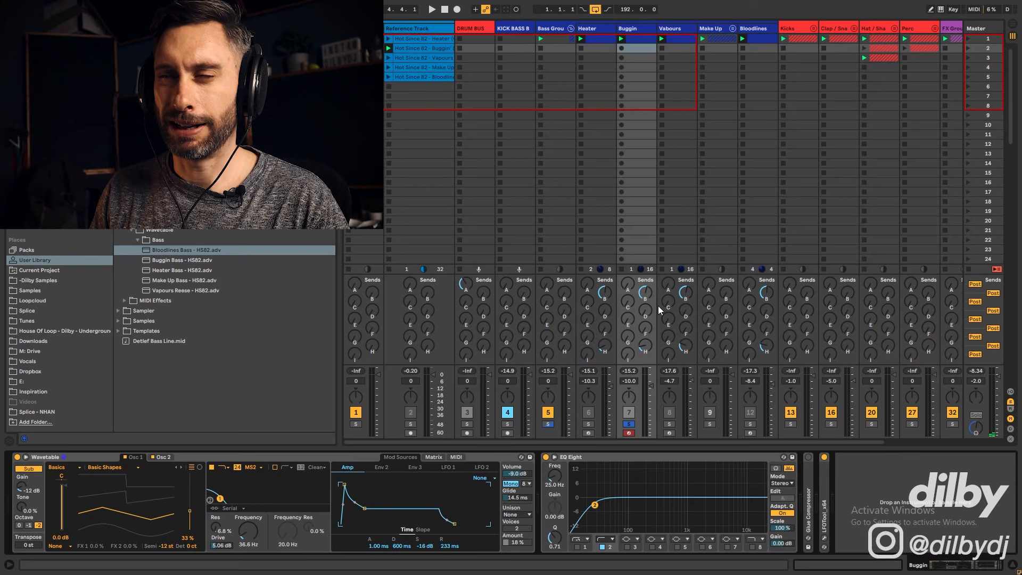
pyautogui.moveTo(649, 265)
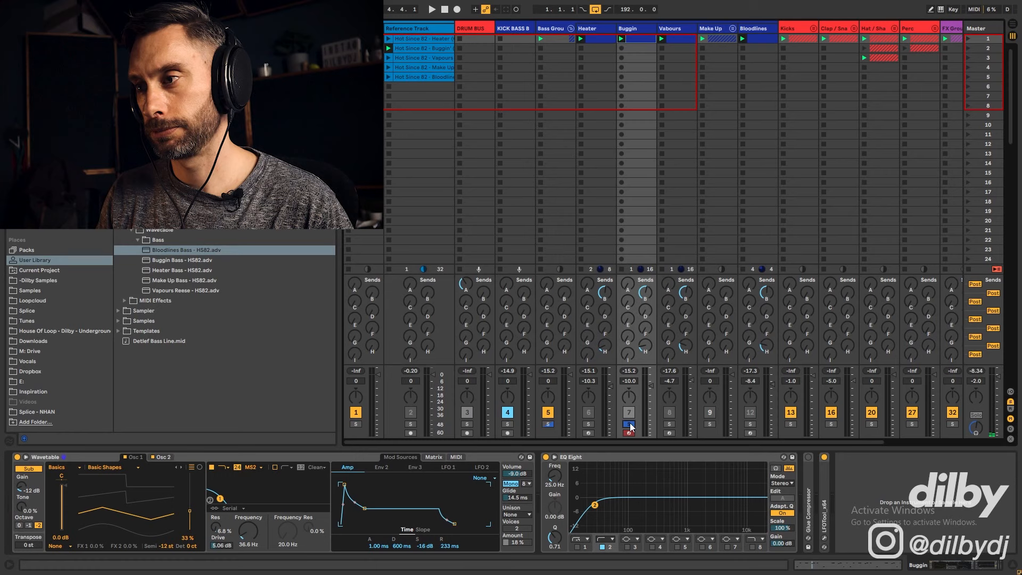
pyautogui.click(430, 9)
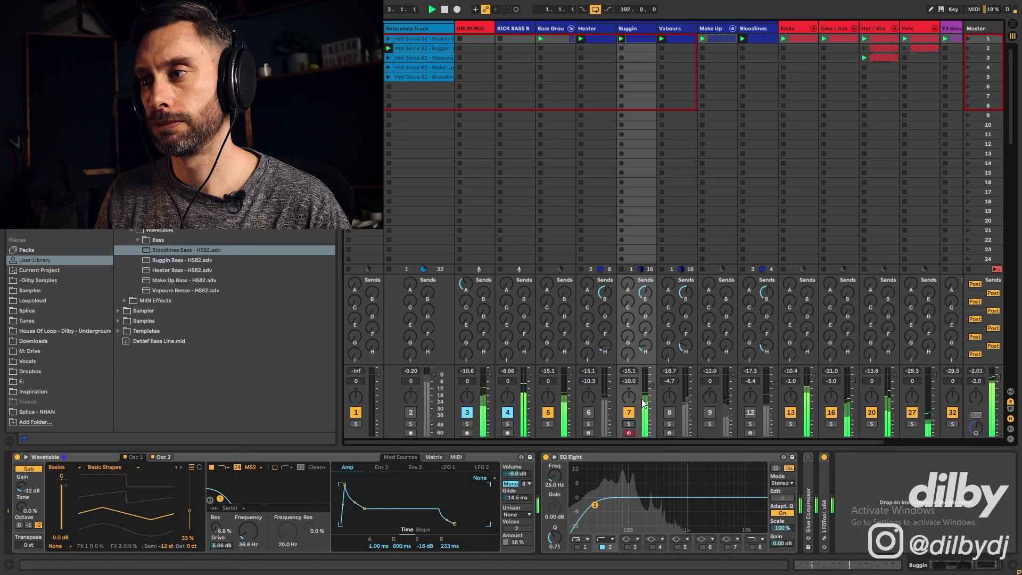
pyautogui.click(422, 48)
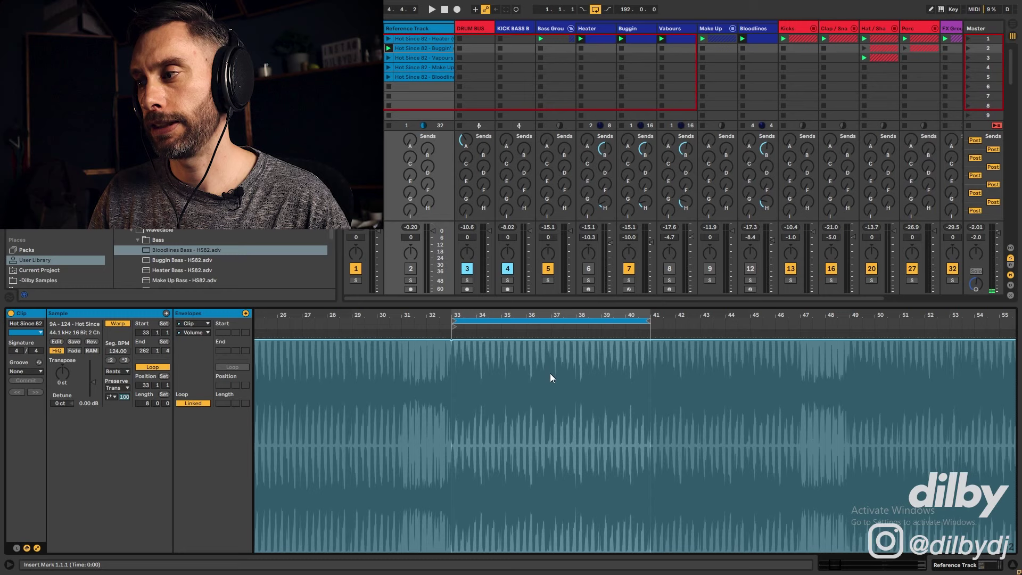
# Step: Show the Hot Since 82 Vapours reference clip's full waveform in Clip View
pyautogui.click(430, 9)
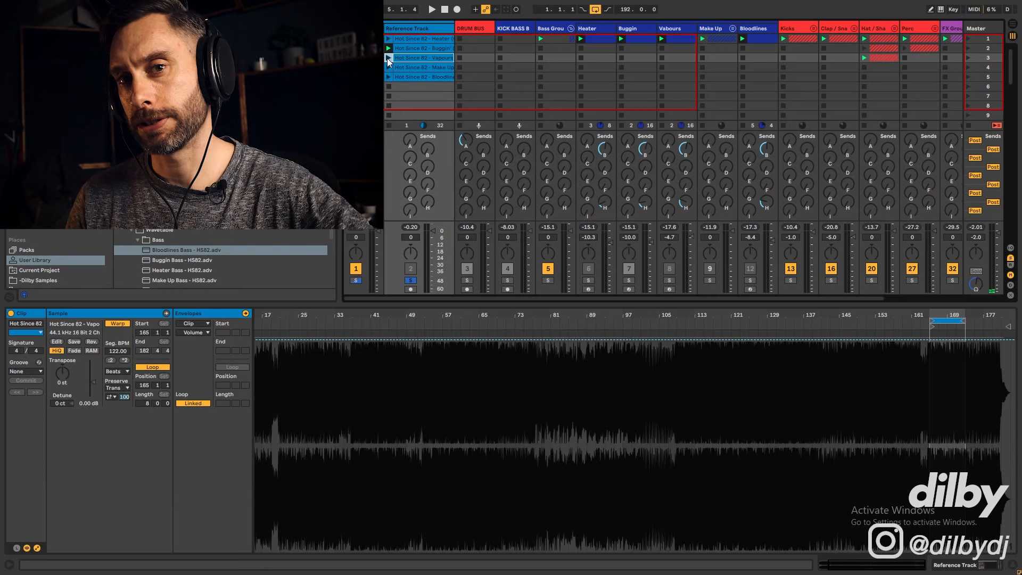
# Step: Play the Vapours reference clip alone, then arm the Vapours bass track from an empty slot
pyautogui.click(431, 9)
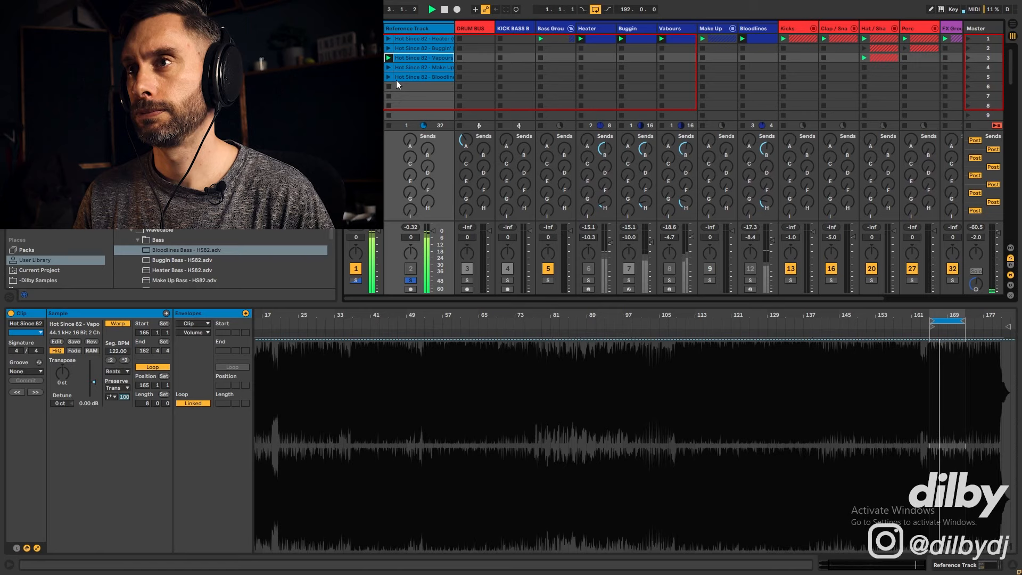
pyautogui.click(423, 58)
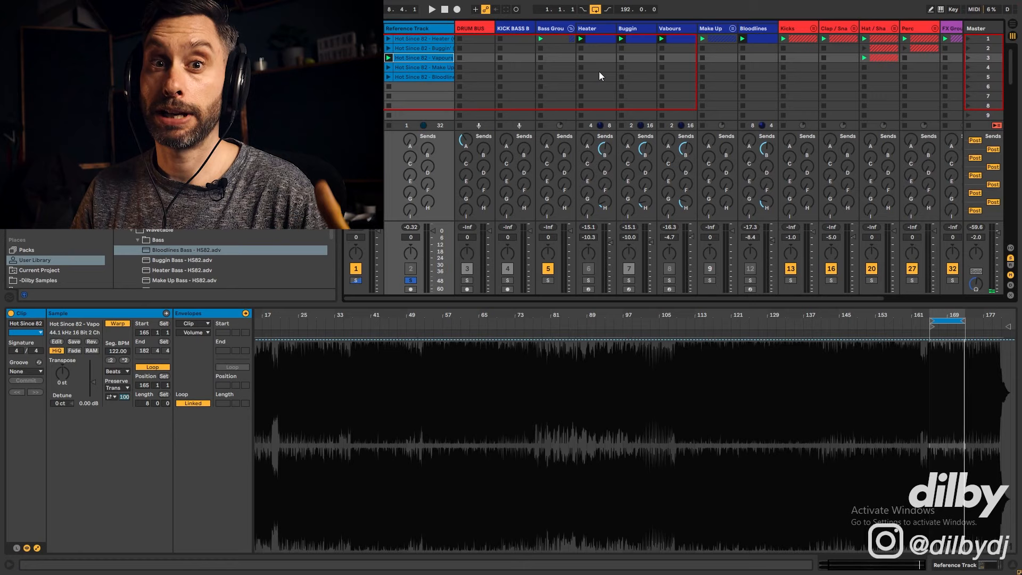
pyautogui.click(675, 76)
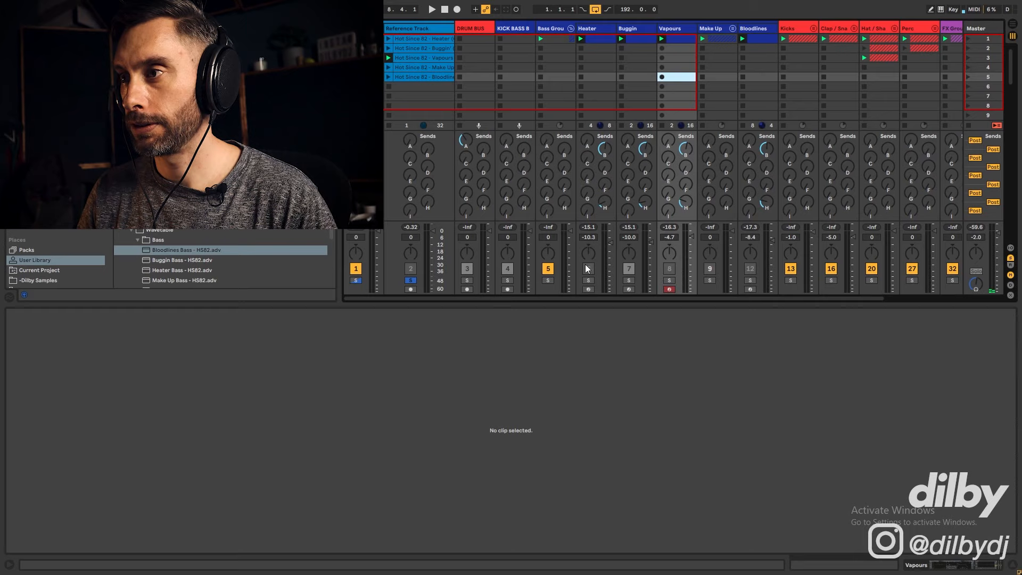
pyautogui.click(431, 9)
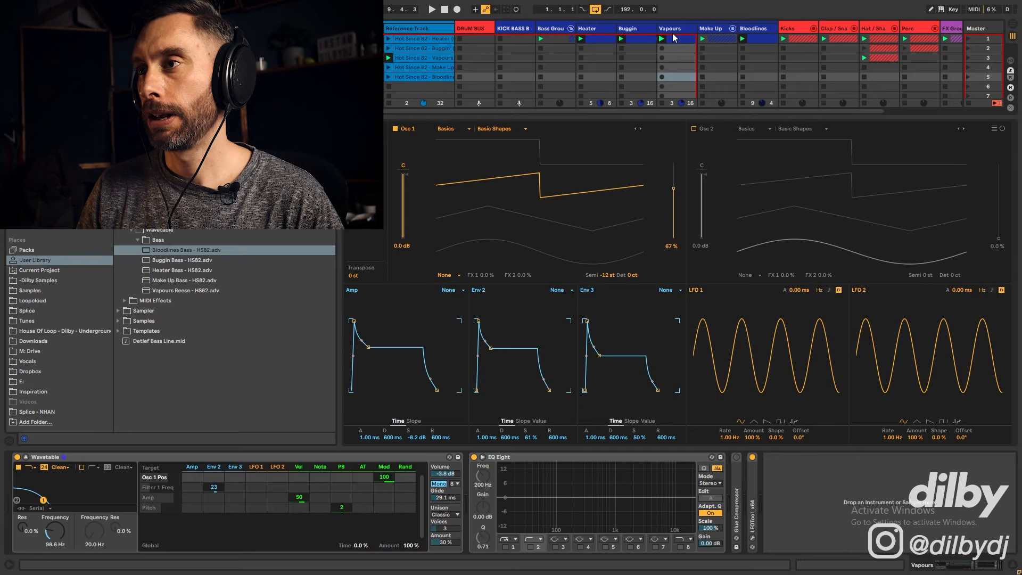
pyautogui.moveTo(554, 231)
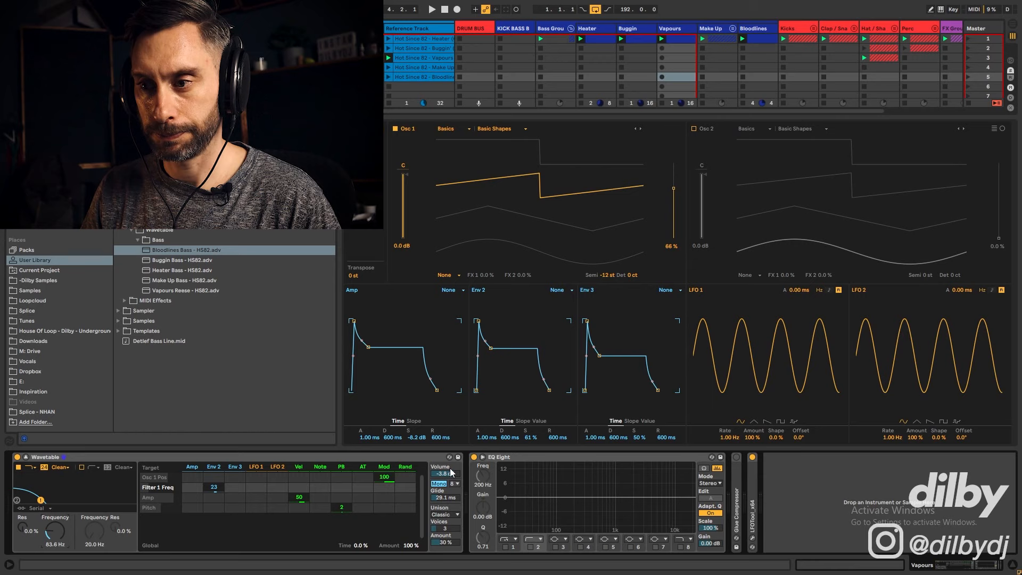
# Step: Lower the Vapours Wavetable filter frequency to about 63.5 Hz while checking the mod matrix
pyautogui.click(431, 10)
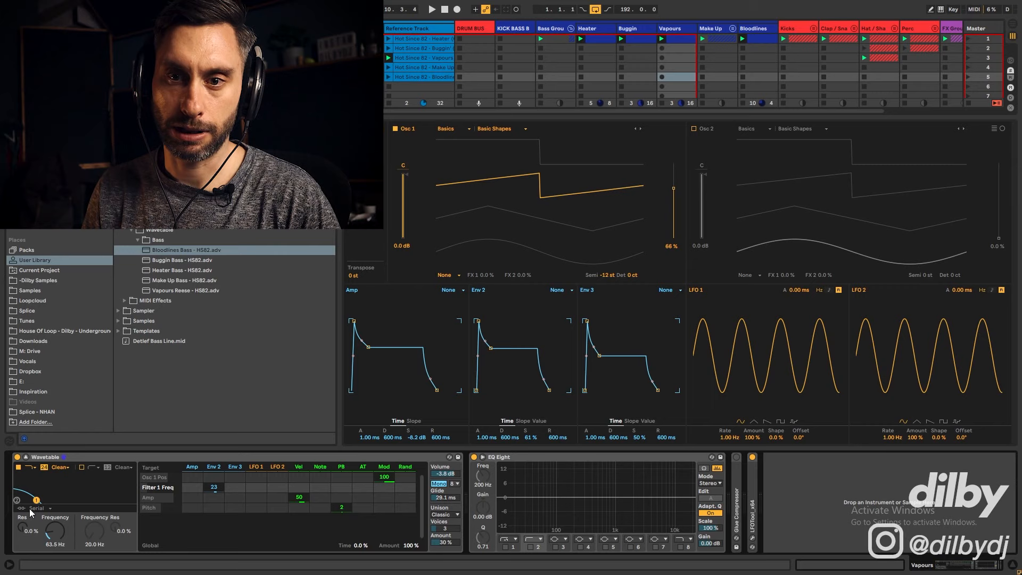
pyautogui.click(431, 9)
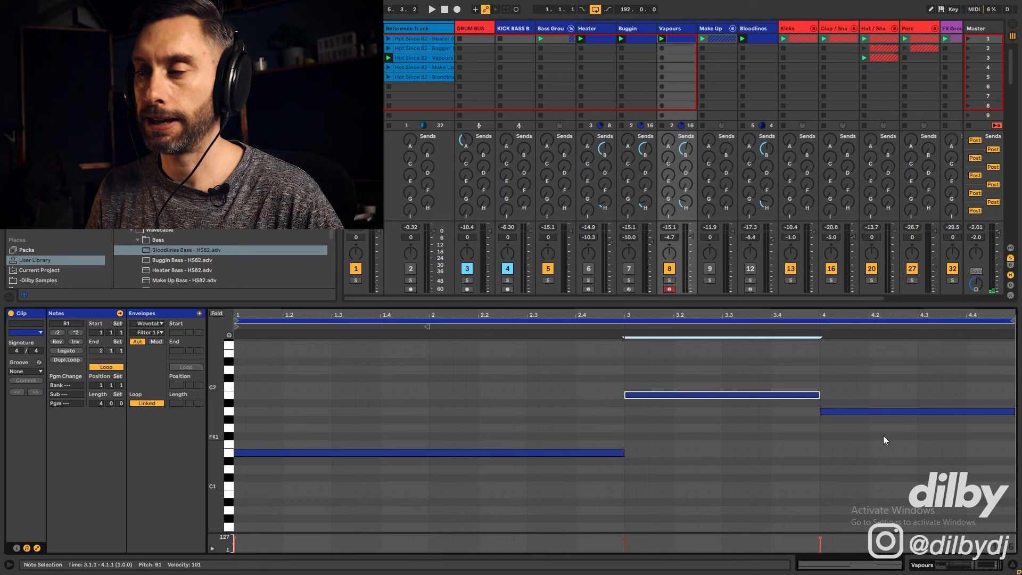
# Step: Review the Vapours bassline notes, clearing the note selection, and return to the reference clip
pyautogui.click(593, 433)
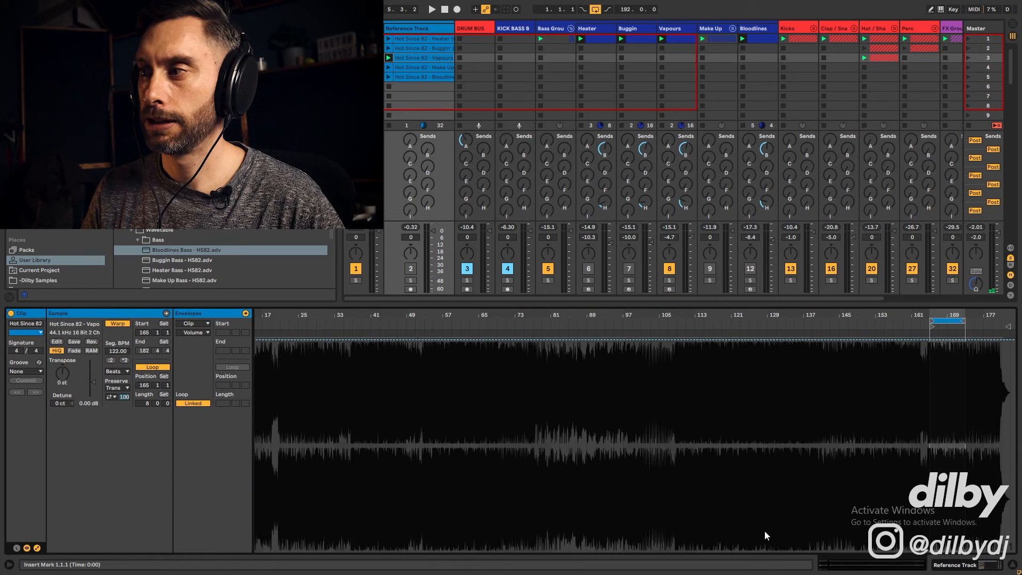
# Step: Play the Vapours reference from its middle and move its loop to start at bar 167
pyautogui.click(431, 9)
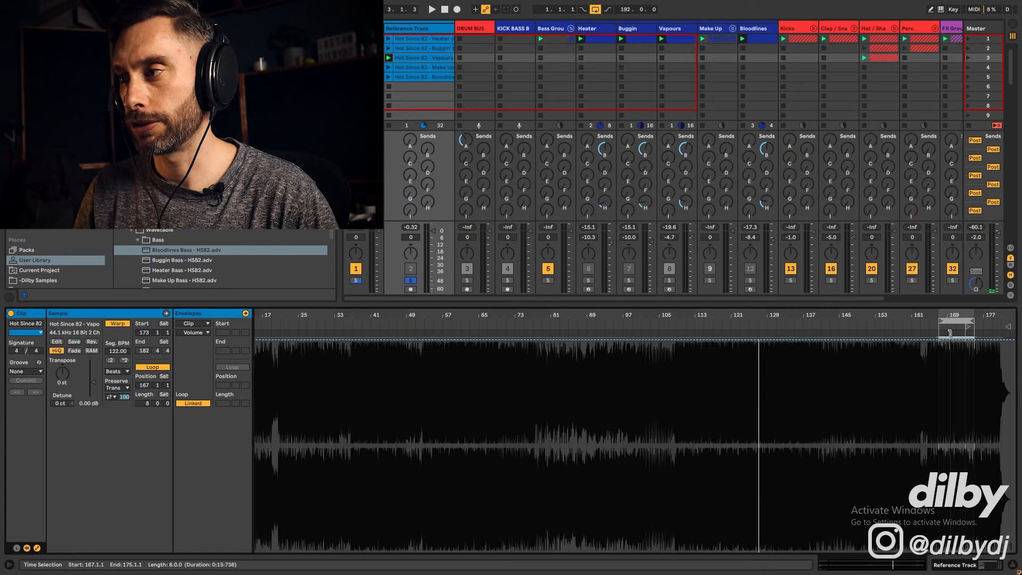
pyautogui.click(668, 28)
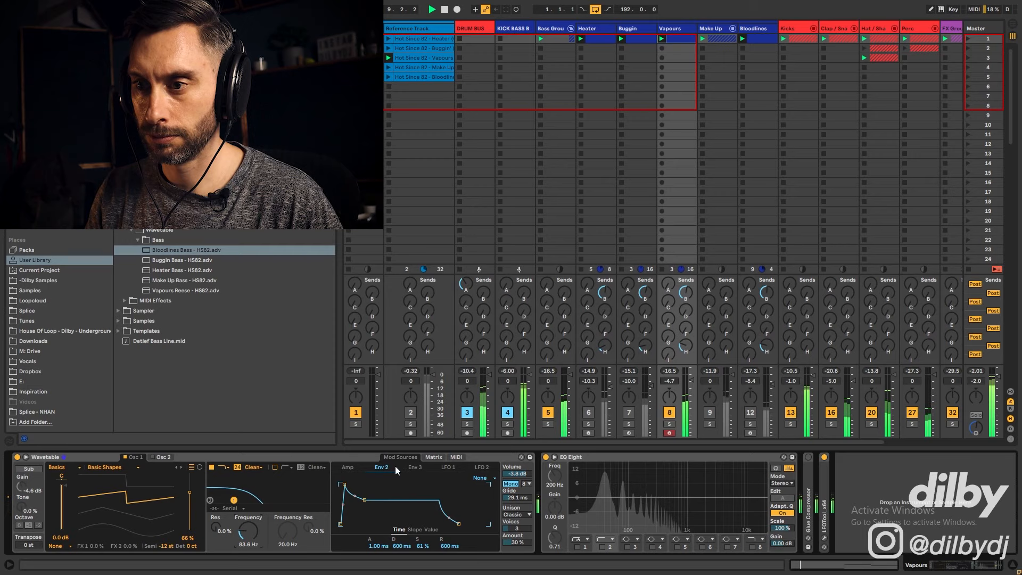
# Step: Examine the Vapours Wavetable filter, Env 2 and EQ Eight settings in the device view
pyautogui.click(669, 429)
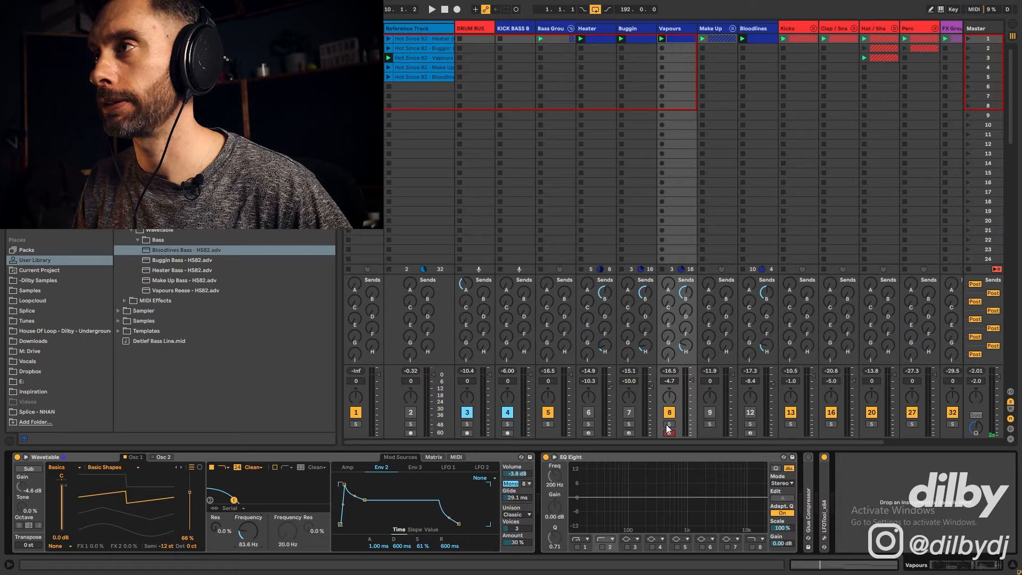
pyautogui.click(422, 66)
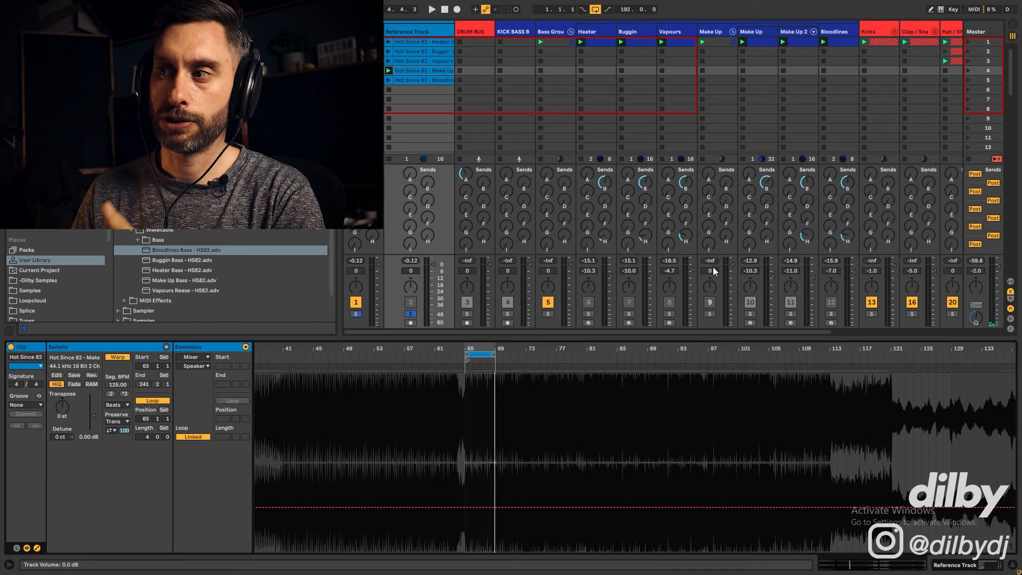
# Step: Loop the Make Up reference clip for four bars from bar 65
pyautogui.click(430, 9)
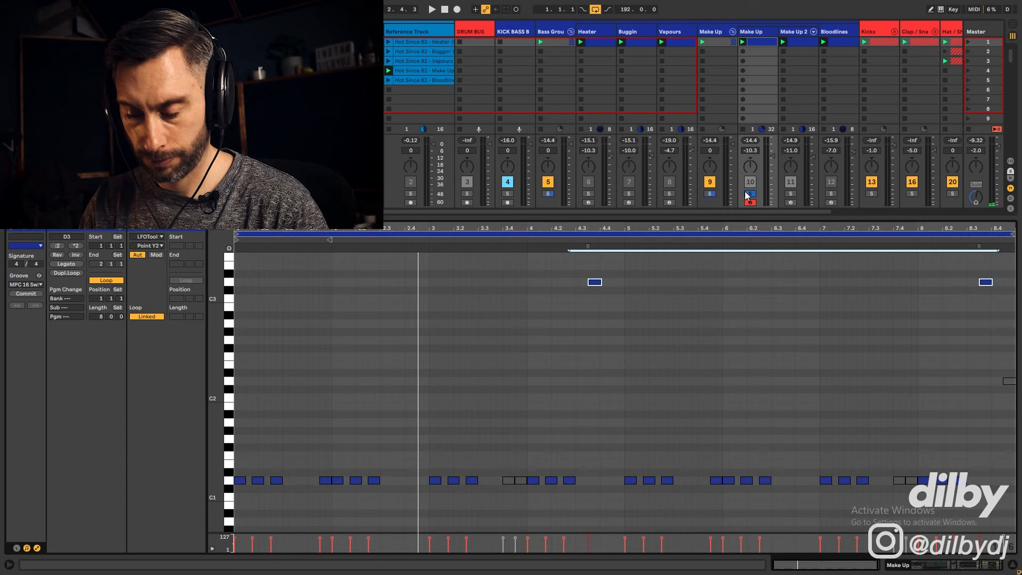
# Step: Show the Make Up bassline's repeating low C1 pattern and two high notes in the MIDI editor
pyautogui.click(431, 10)
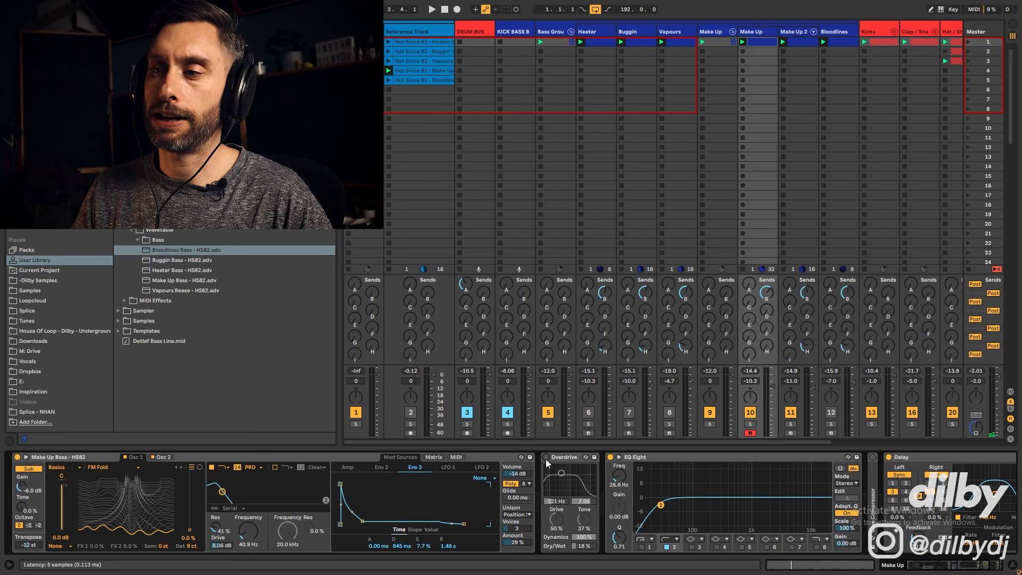
# Step: Examine the Make Up Bass - HS82 chain's Overdrive settings alongside Wavetable, EQ Eight and Delay
pyautogui.click(431, 10)
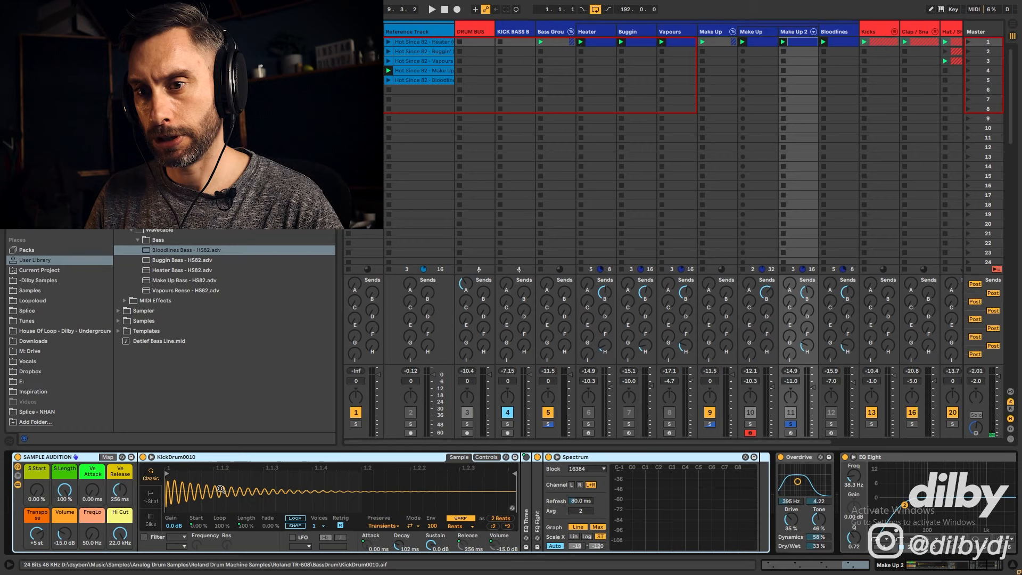
pyautogui.click(431, 10)
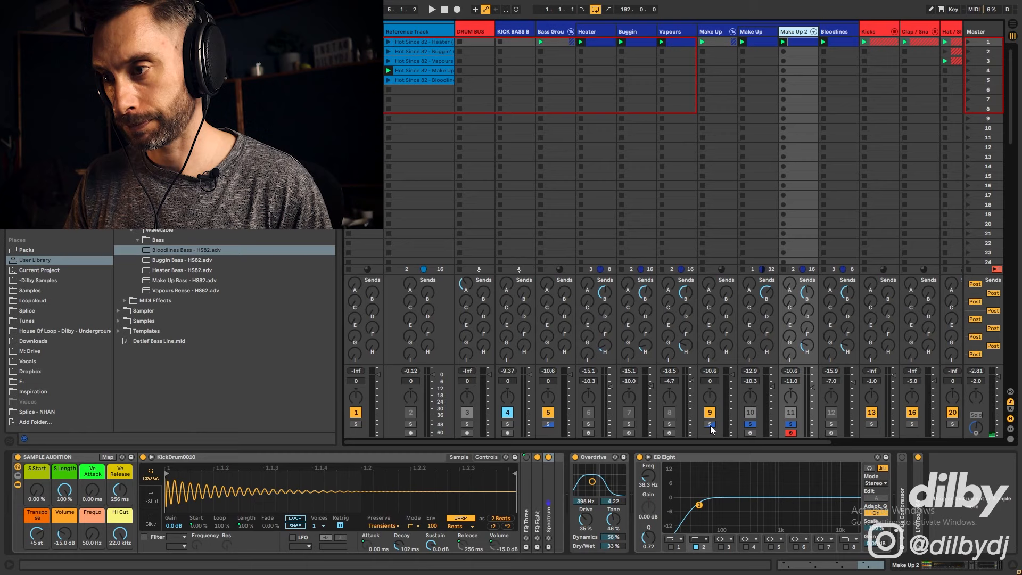
pyautogui.click(430, 9)
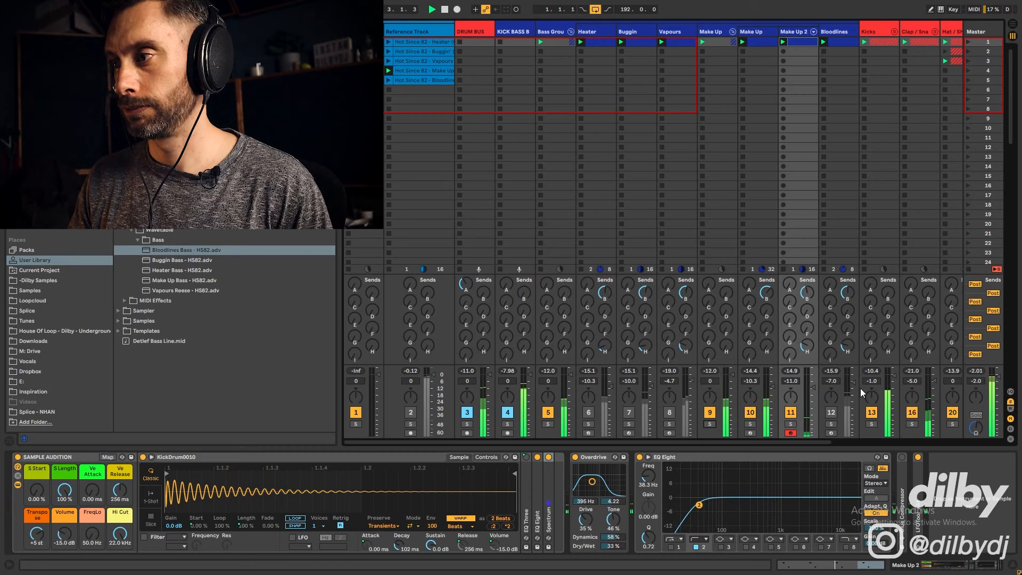